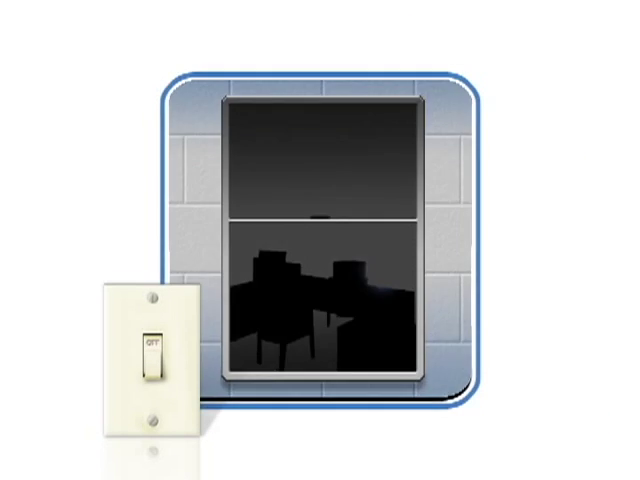
{"action": "left_click", "coordinate": [153, 349]}
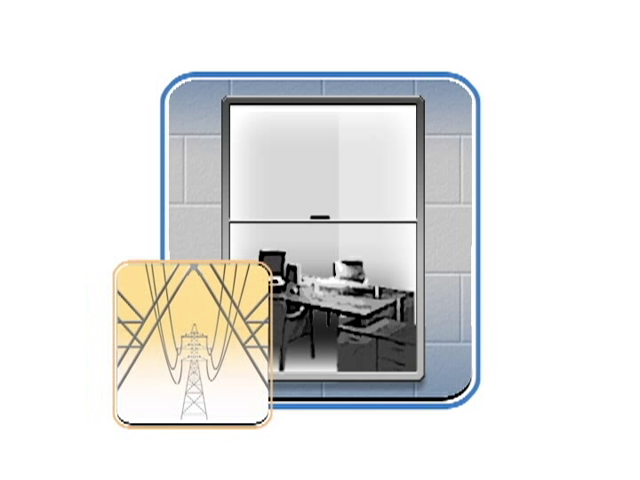
{"action": "left_click", "coordinate": [190, 340]}
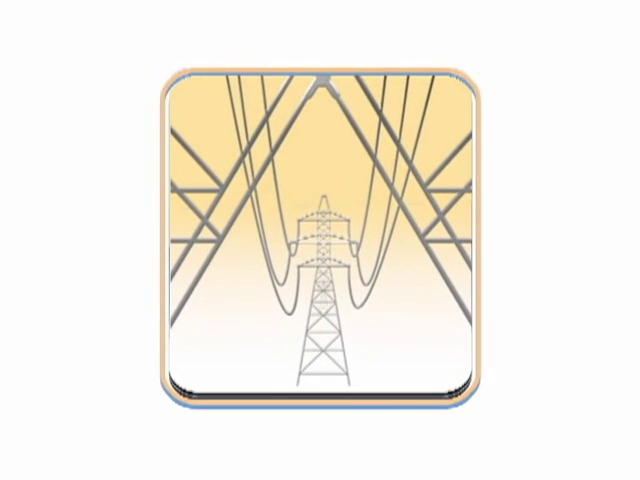